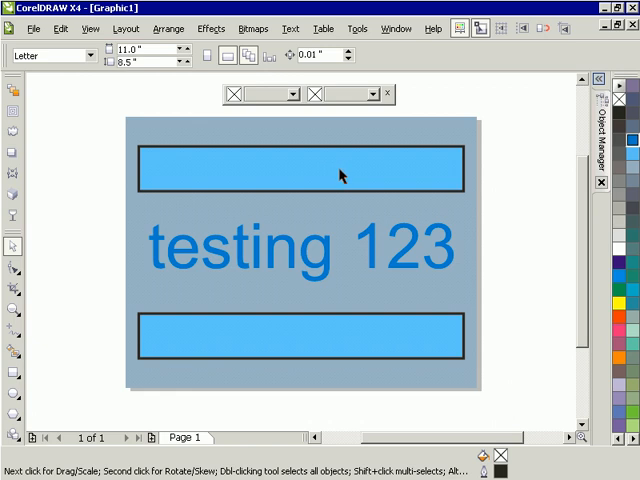
mouse_move(336, 172)
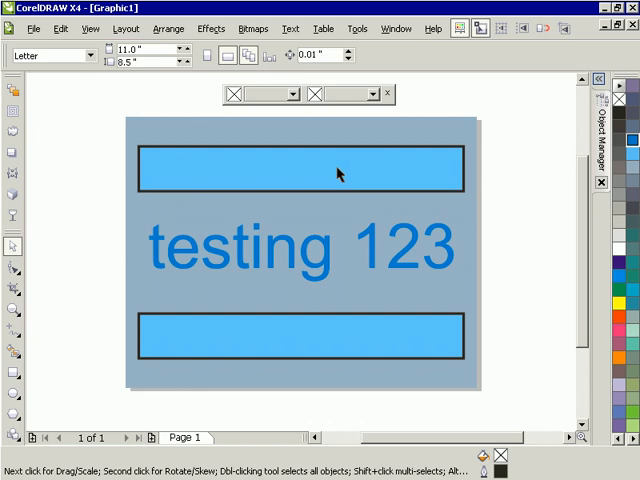
mouse_move(336, 174)
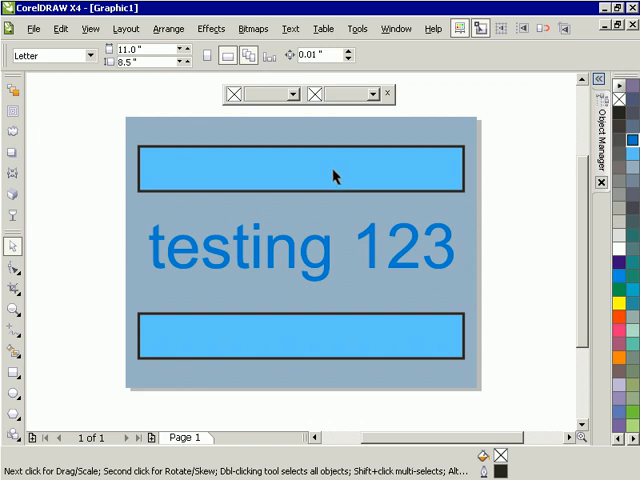
mouse_move(428, 136)
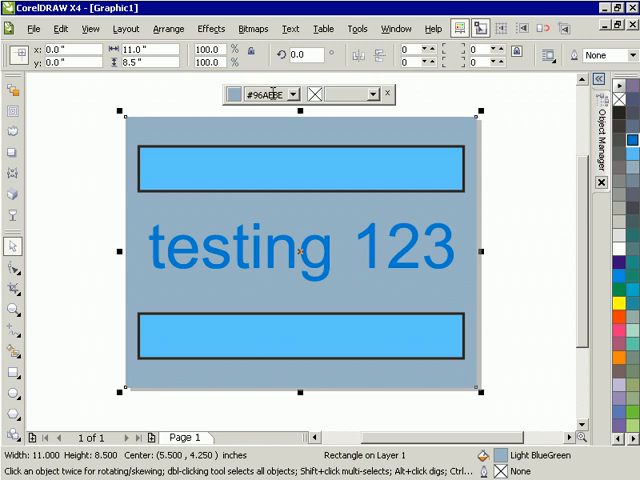
mouse_move(290, 104)
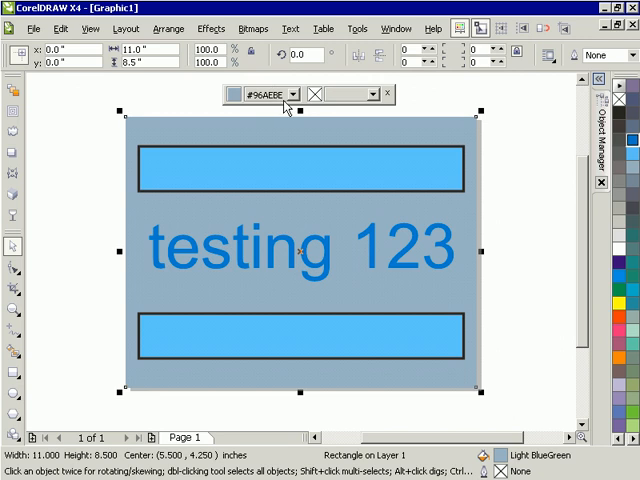
mouse_move(256, 132)
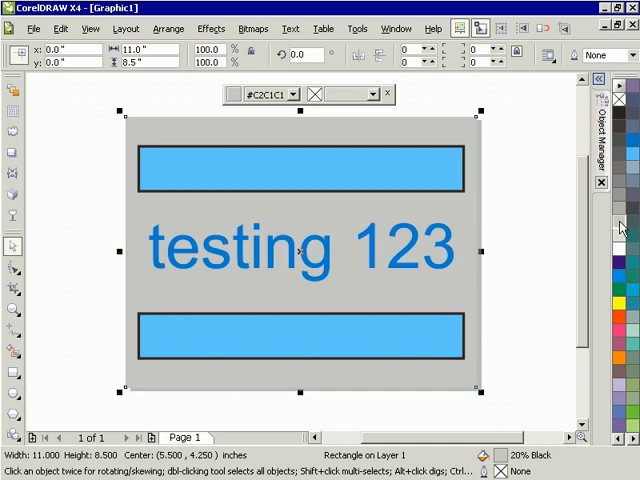
Step: Recolour the background rectangle via the Select Color chooser, trying light gray then dark blue
left_click(628, 176)
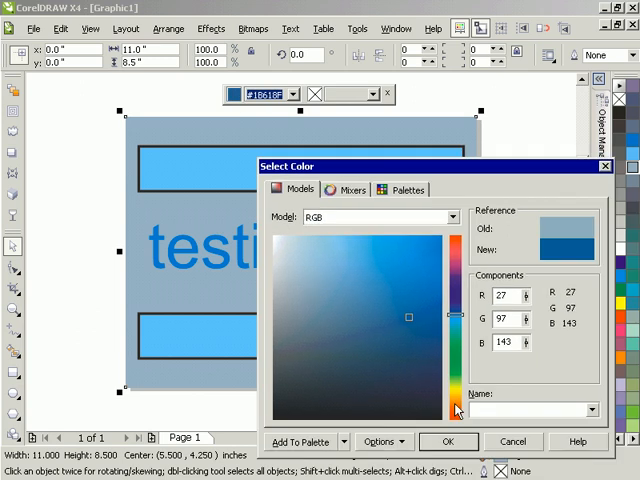
left_click(448, 440)
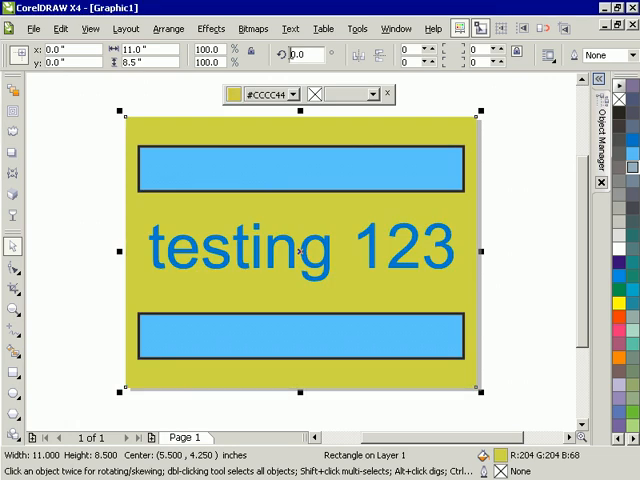
mouse_move(260, 200)
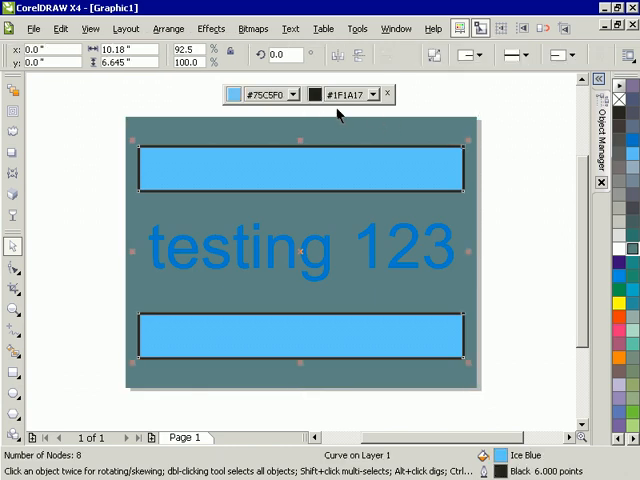
mouse_move(480, 168)
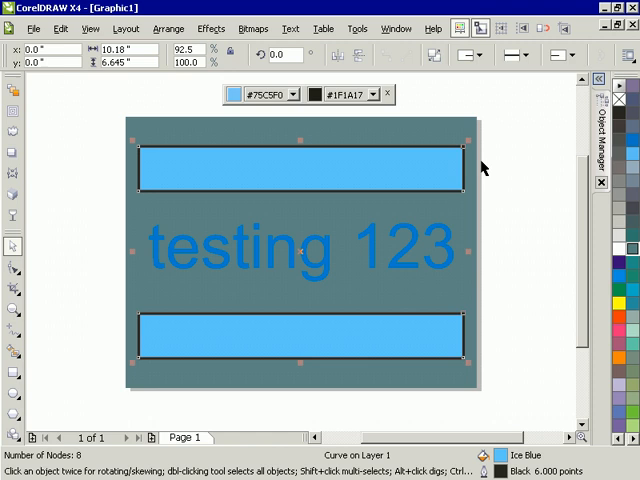
mouse_move(556, 168)
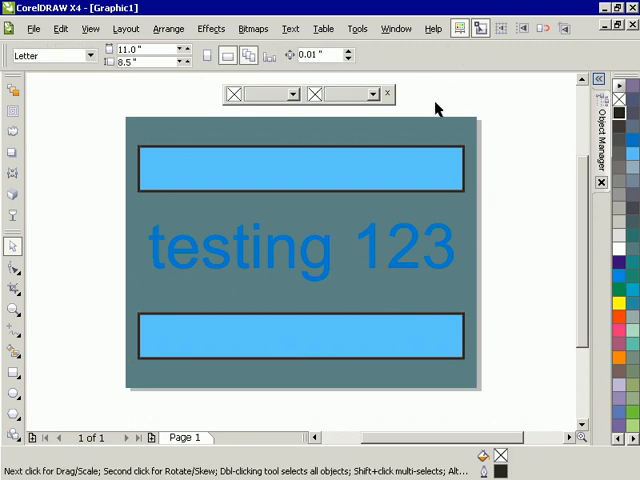
mouse_move(448, 90)
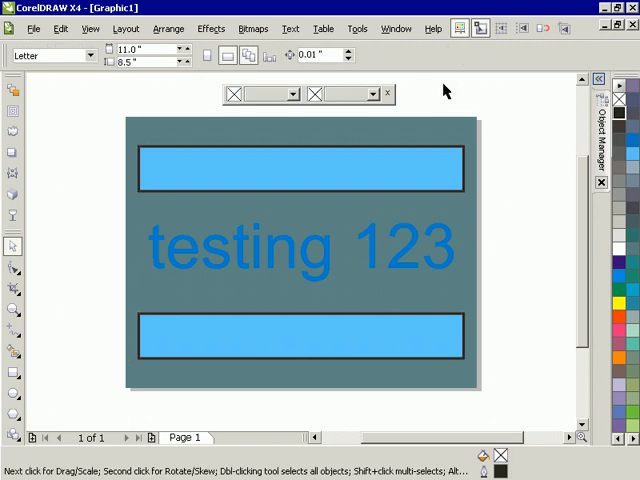
mouse_move(444, 68)
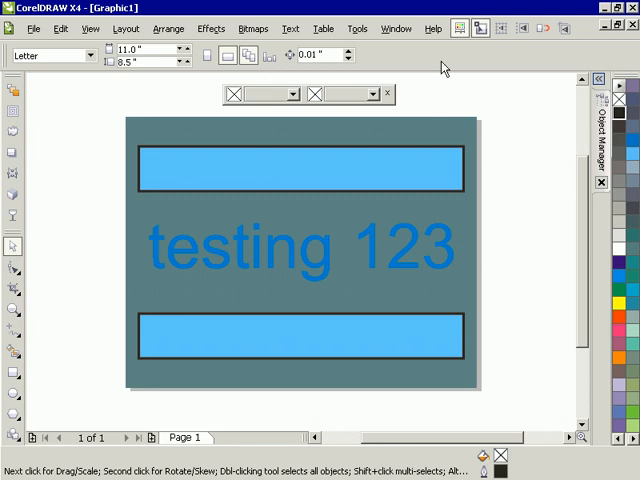
mouse_move(442, 100)
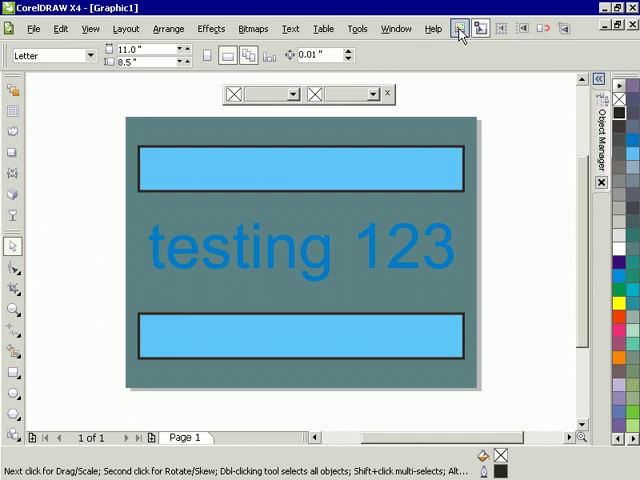
mouse_move(460, 30)
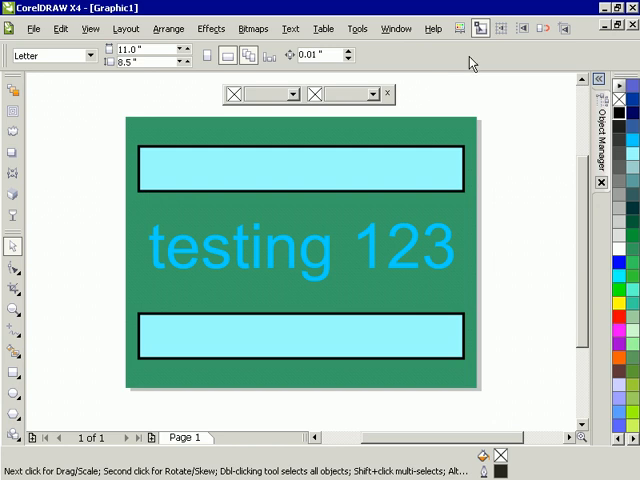
mouse_move(428, 158)
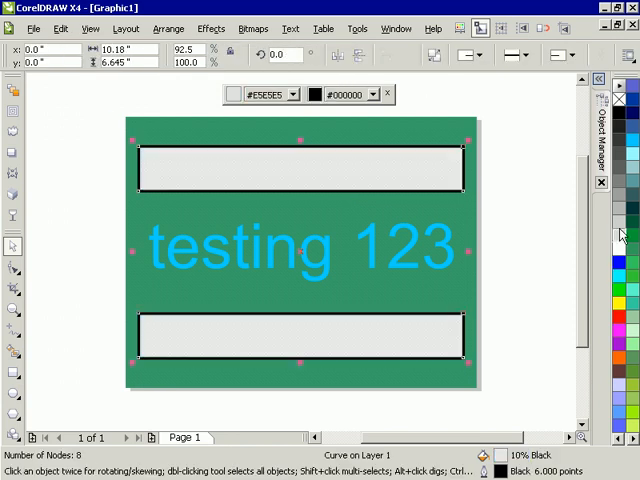
Step: Select the two bars to recolour them with fill #33CC66 and outline #99FF99
left_click(632, 276)
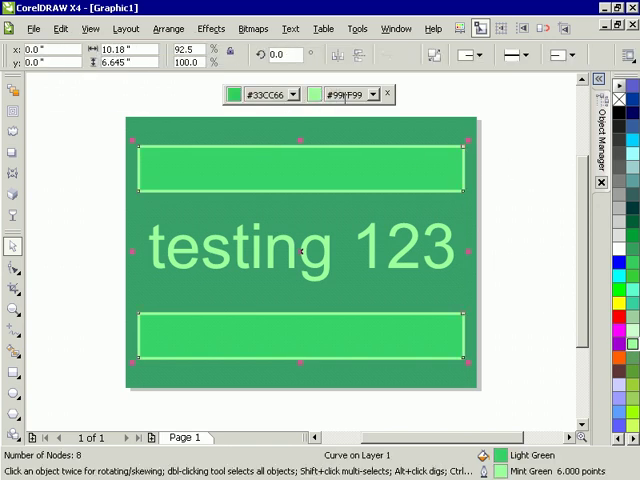
mouse_move(308, 114)
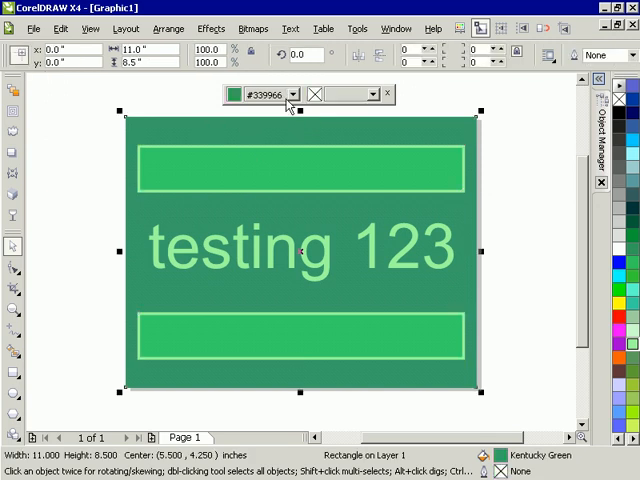
mouse_move(280, 108)
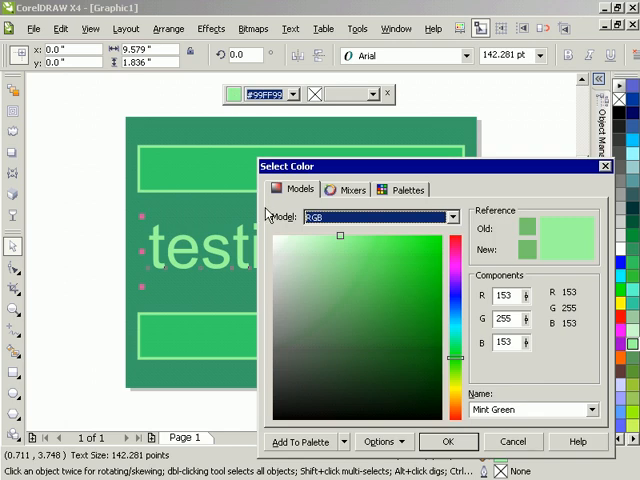
Step: Set the 'testing 123' text to blue RGB 65, 89, 186 and confirm
left_click(448, 440)
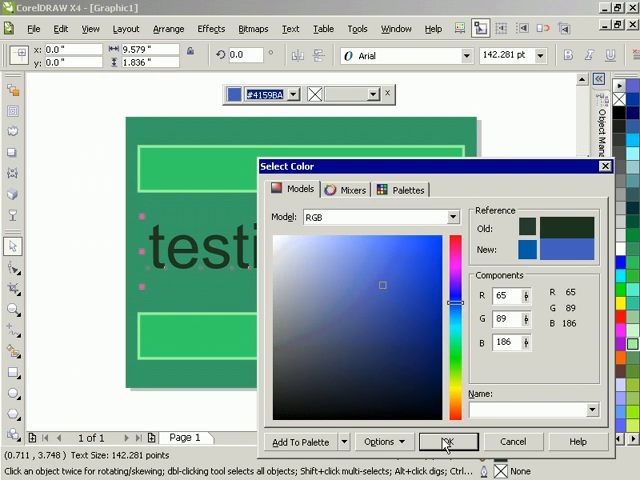
left_click(452, 440)
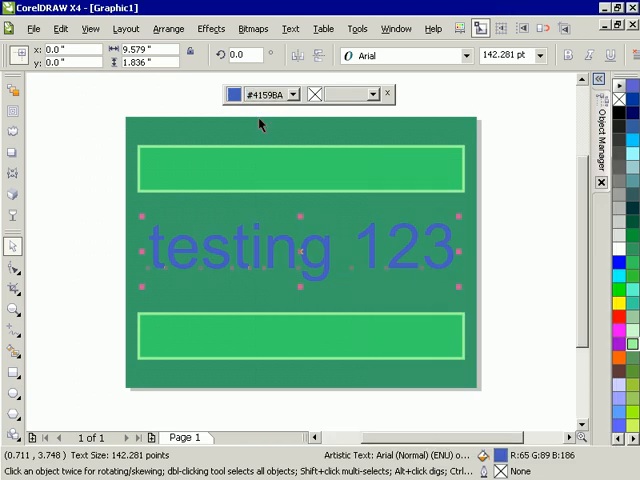
mouse_move(292, 144)
type("#1C331C")
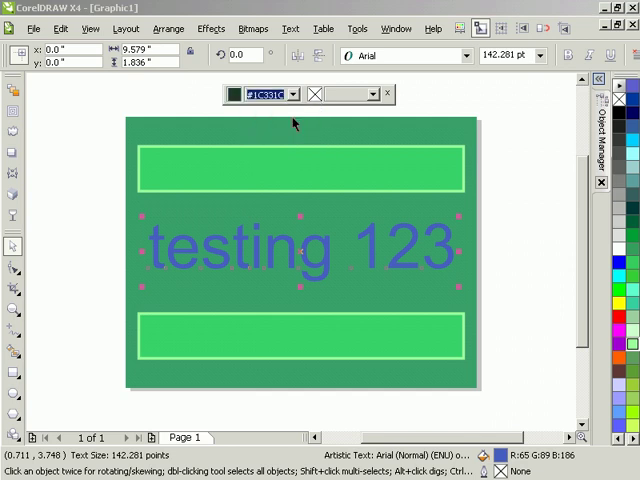
left_click(292, 94)
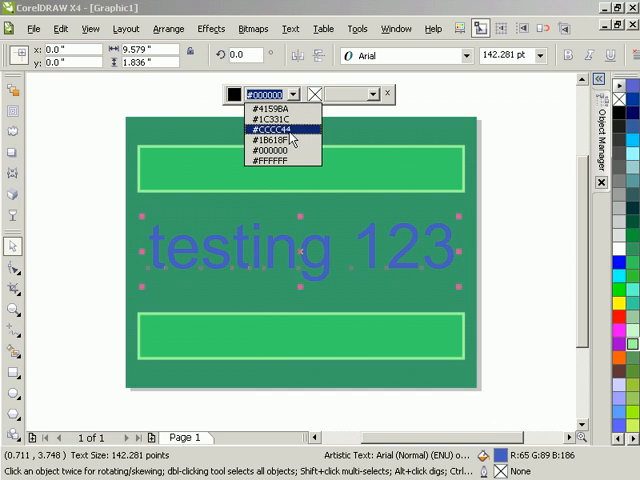
left_click(272, 130)
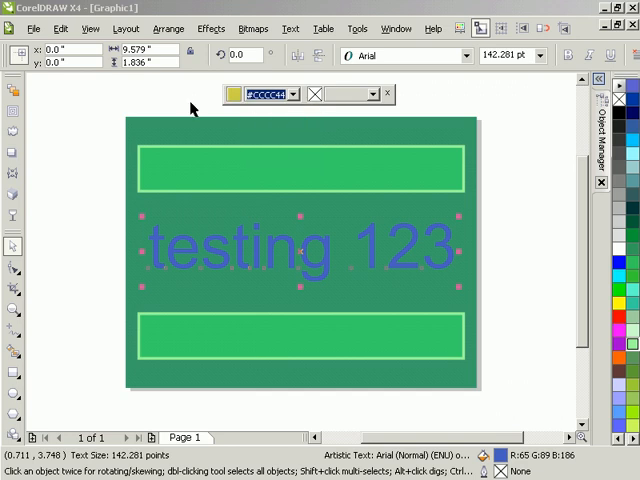
mouse_move(236, 106)
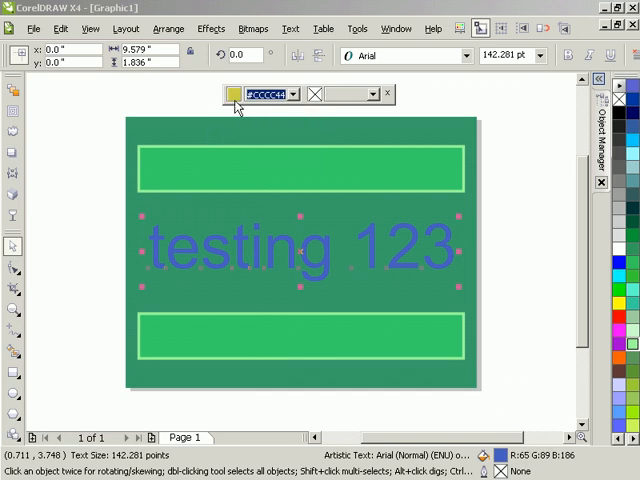